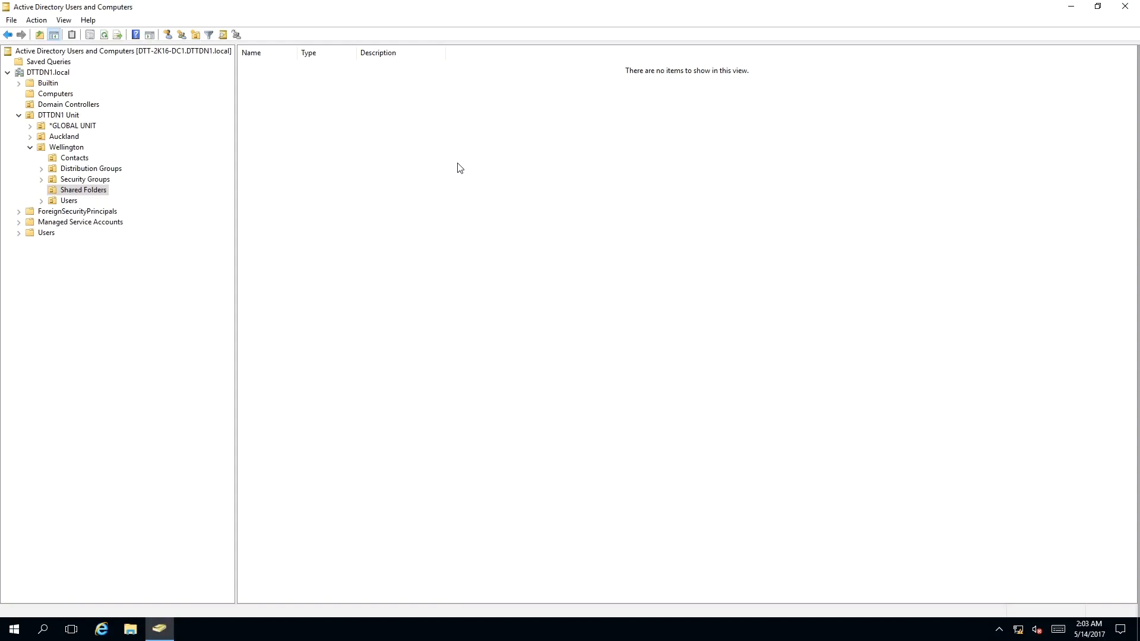
pyautogui.moveTo(98, 198)
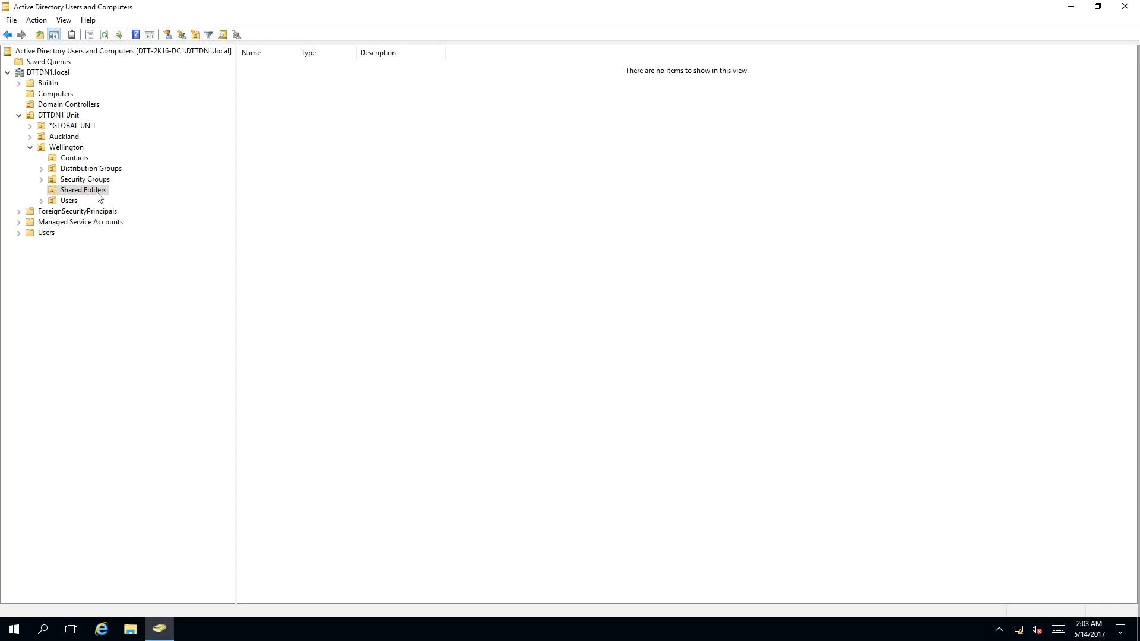
pyautogui.moveTo(86, 180)
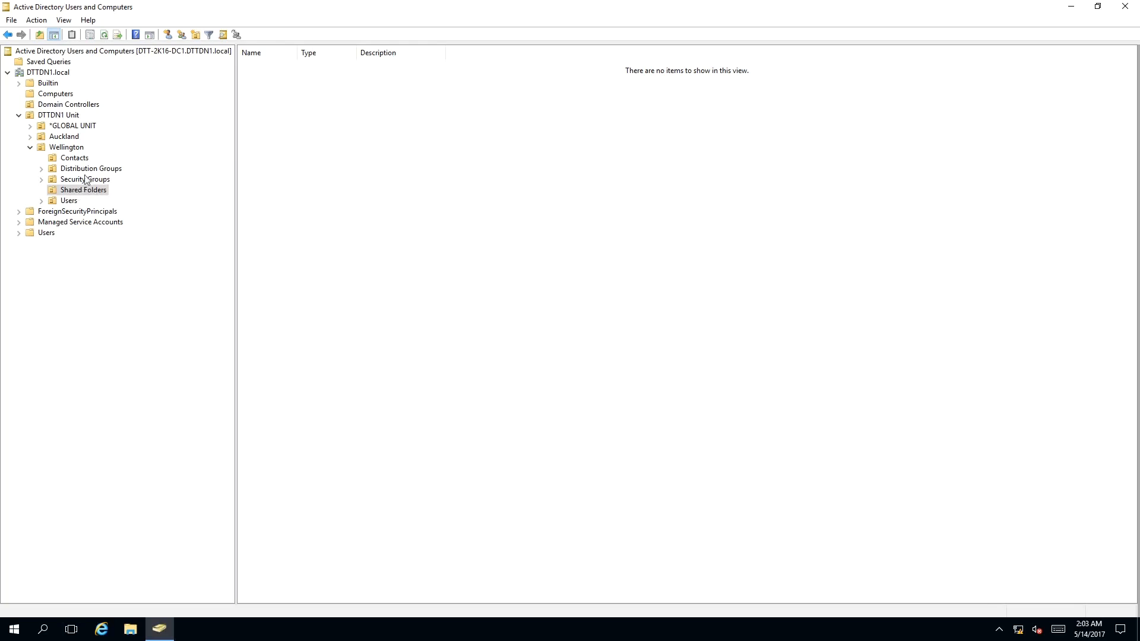
pyautogui.moveTo(110, 158)
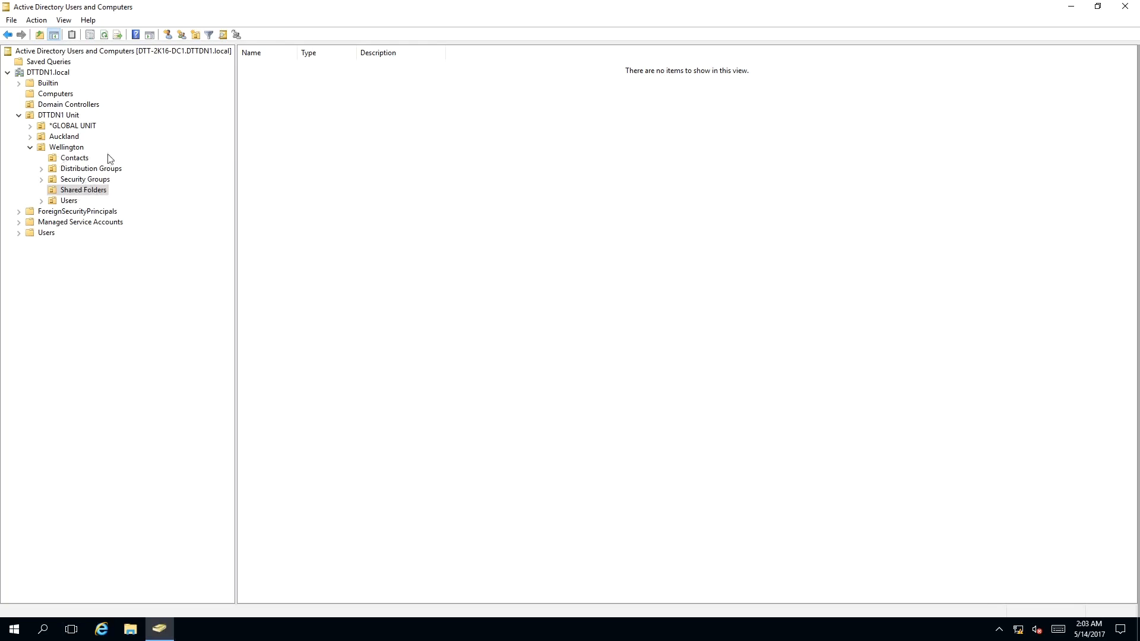
pyautogui.moveTo(87, 195)
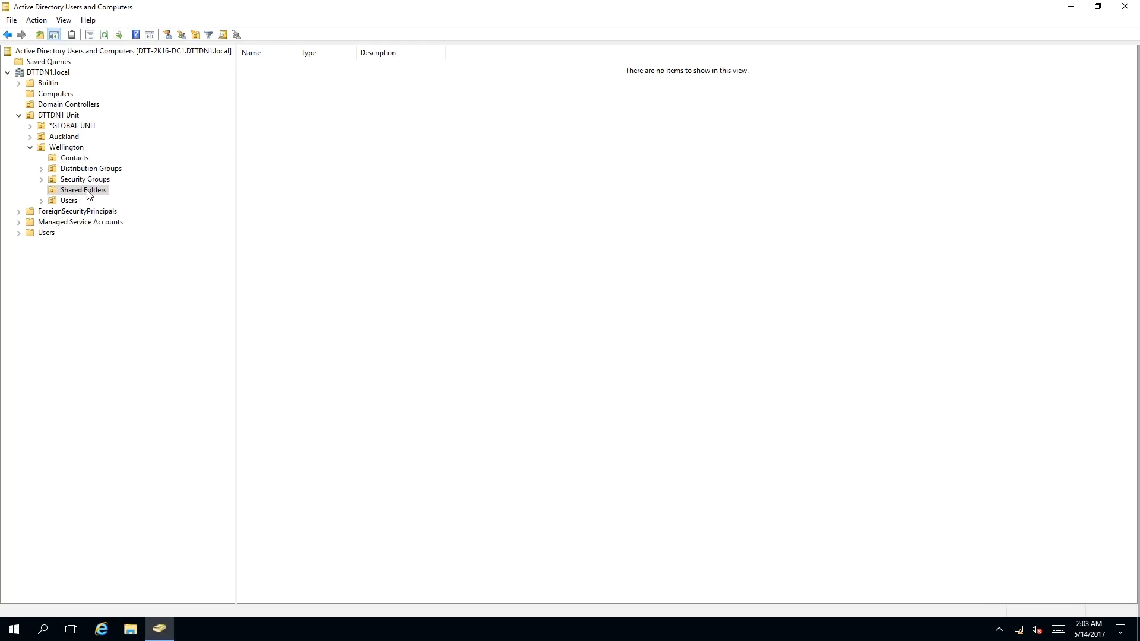
# Step: Show the action menu for Wellington's Shared Folders unit
pyautogui.rightClick(82, 190)
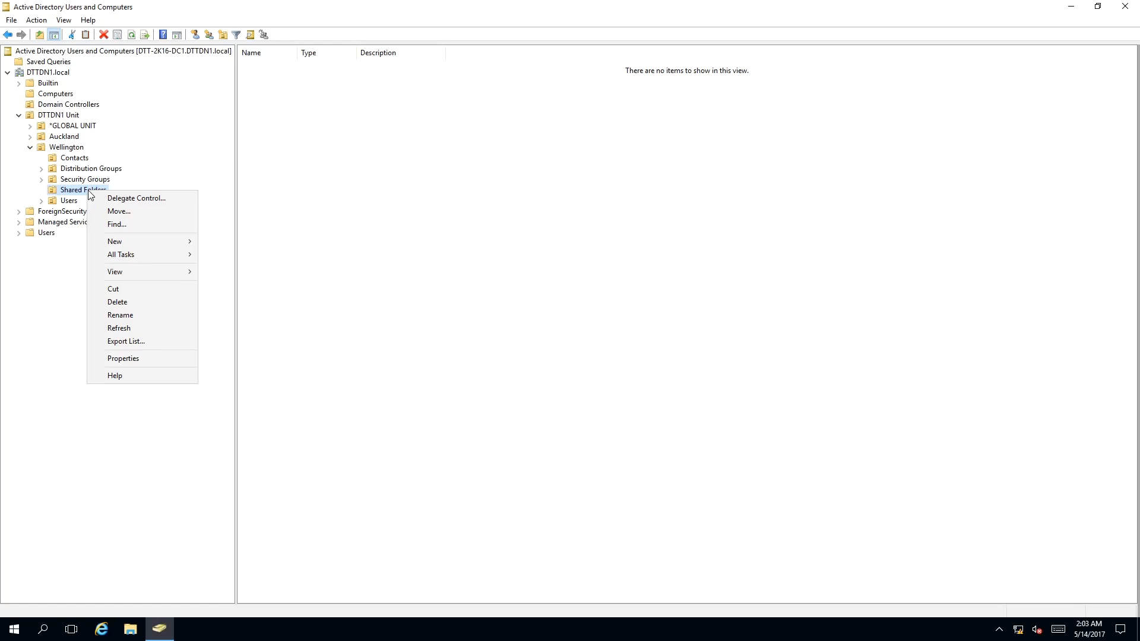
pyautogui.moveTo(119, 211)
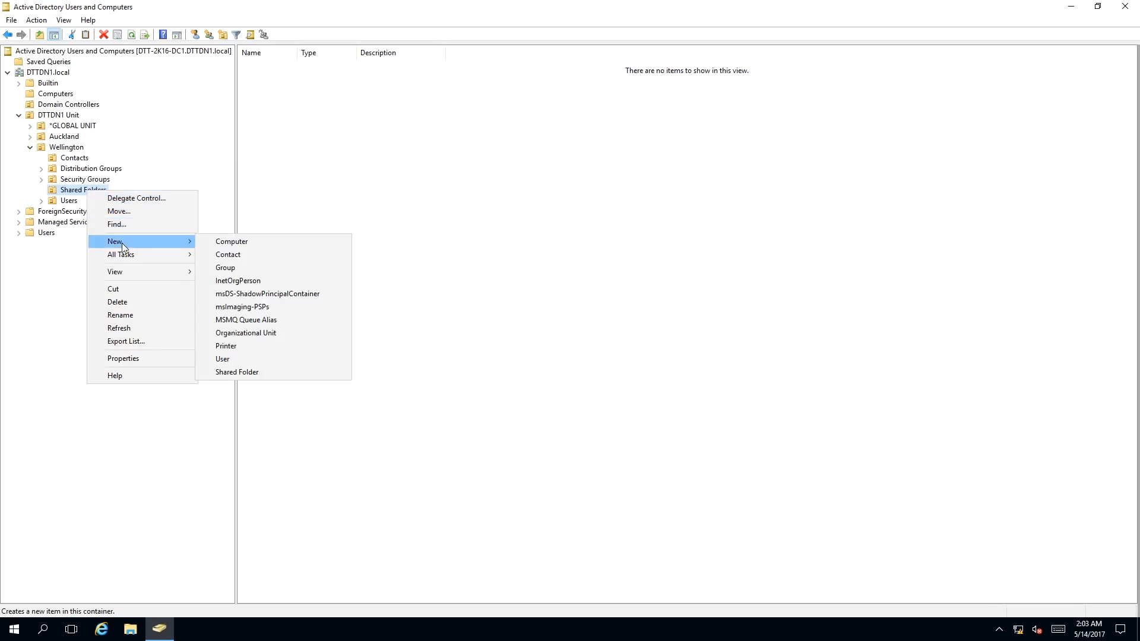
pyautogui.moveTo(134, 246)
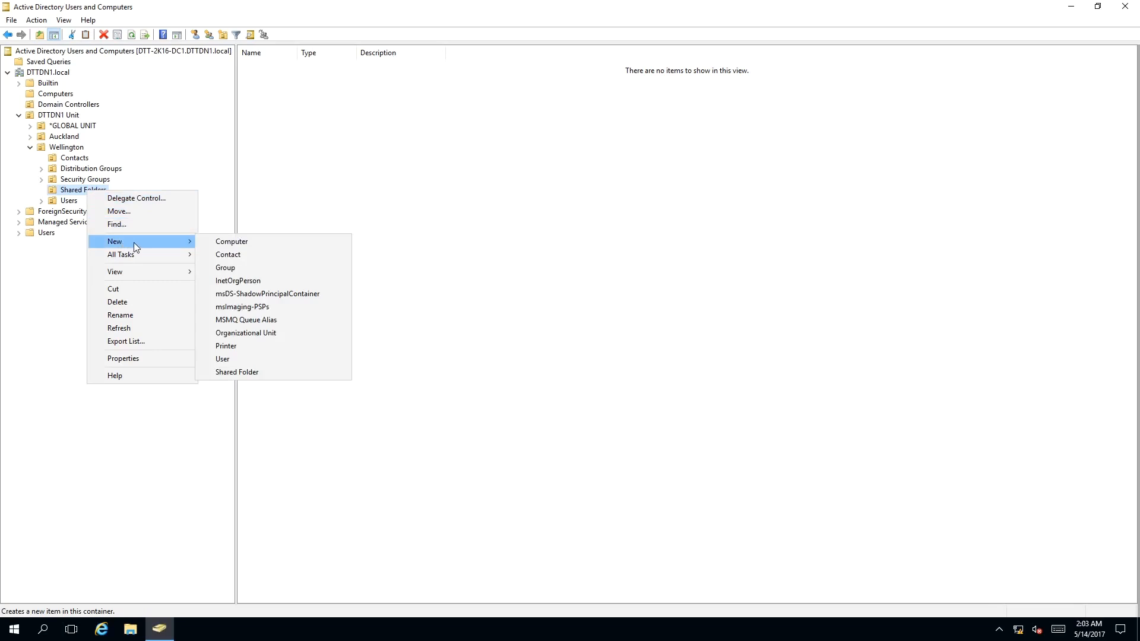
pyautogui.moveTo(280, 254)
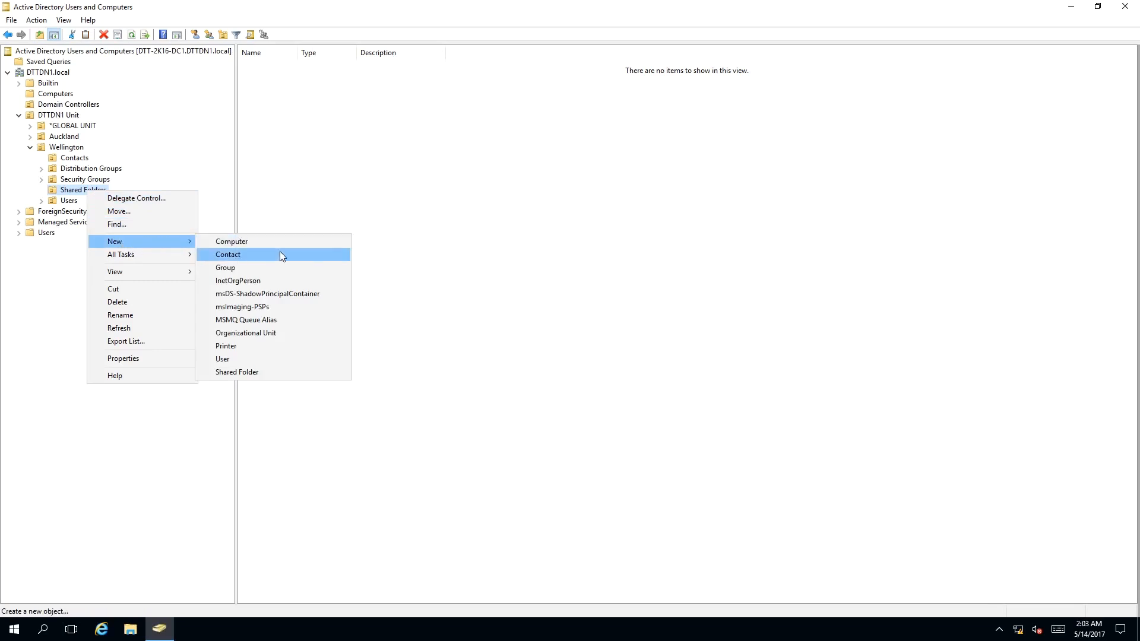
pyautogui.moveTo(285, 371)
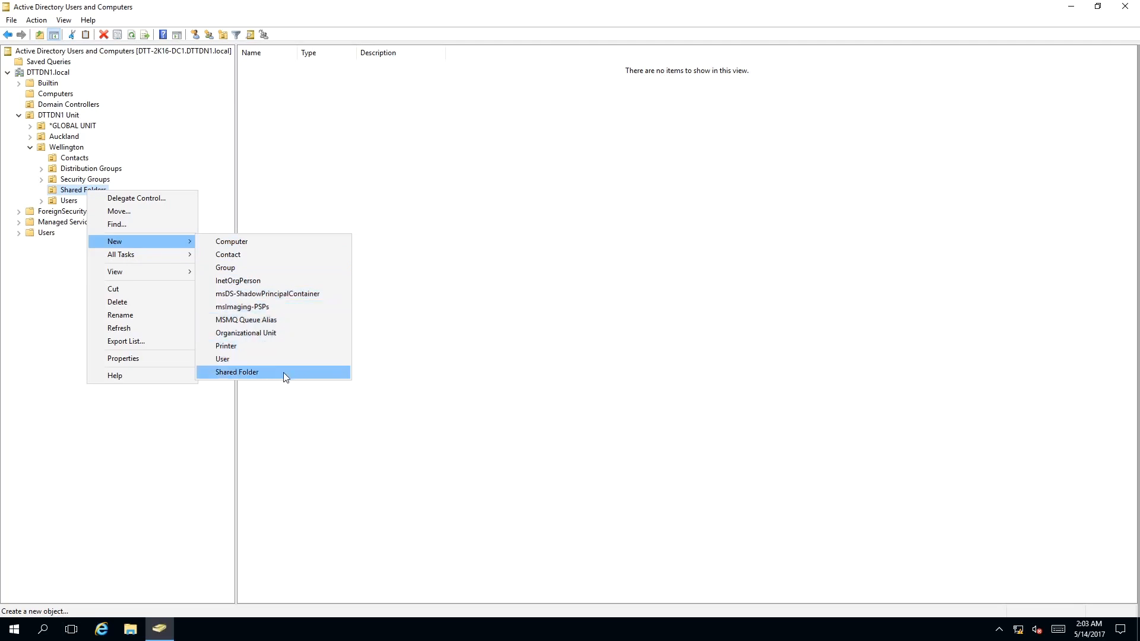
# Step: Add shared folder 'SYSTEM ROOT SHARE' with network path \\DTT-2K16-DC1\C$
pyautogui.click(237, 372)
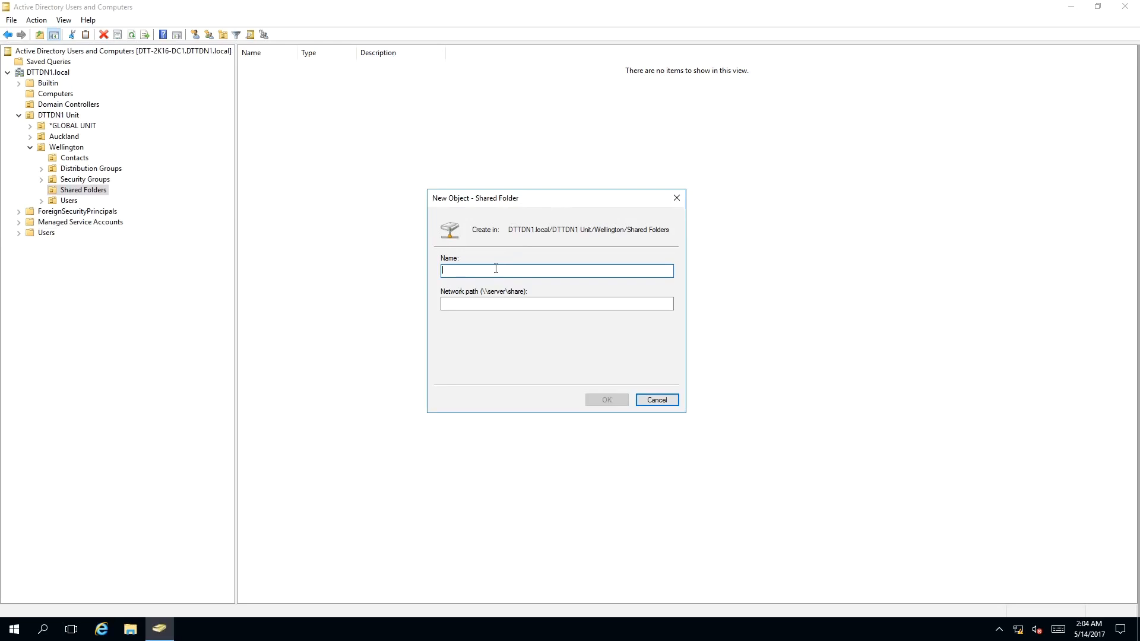
pyautogui.write('SYSTEM ROOT SHARE')
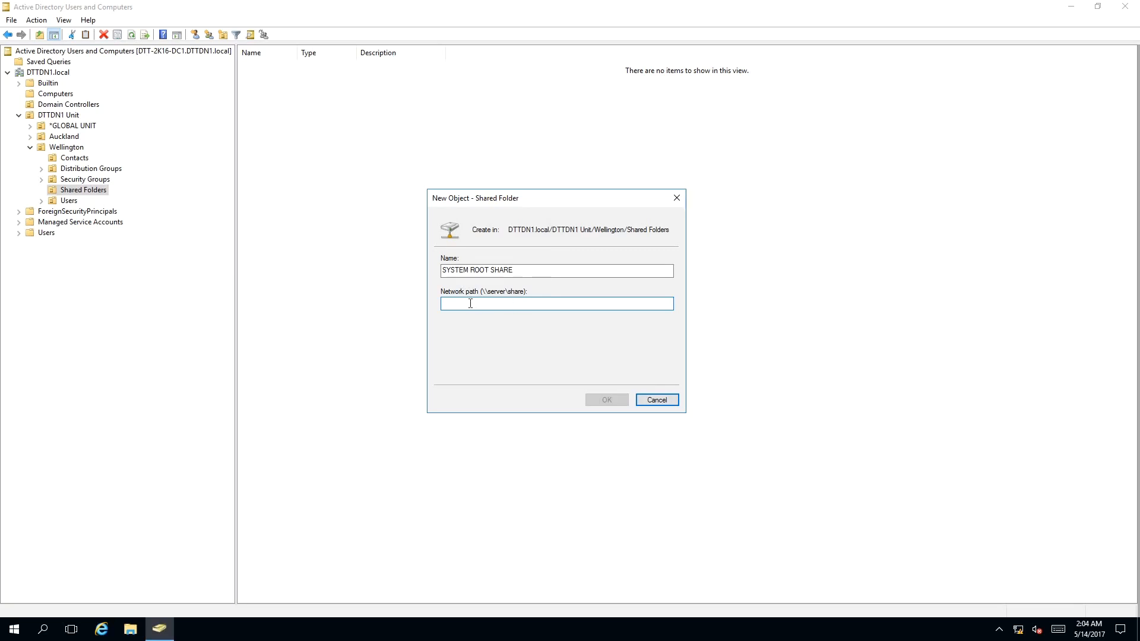
pyautogui.moveTo(492, 302)
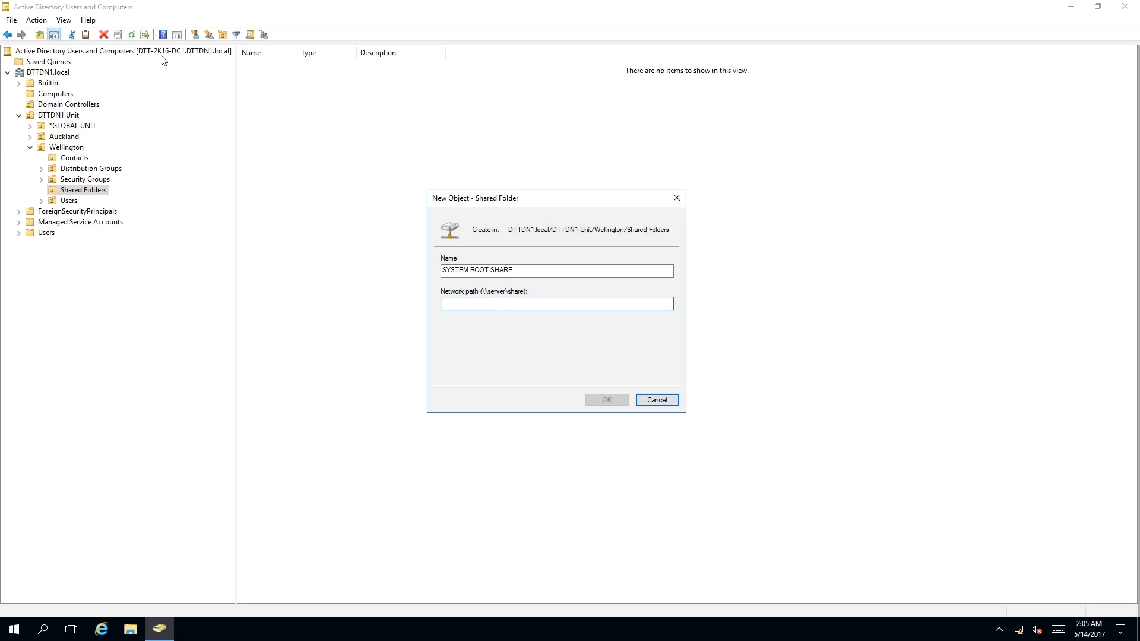
pyautogui.moveTo(176, 60)
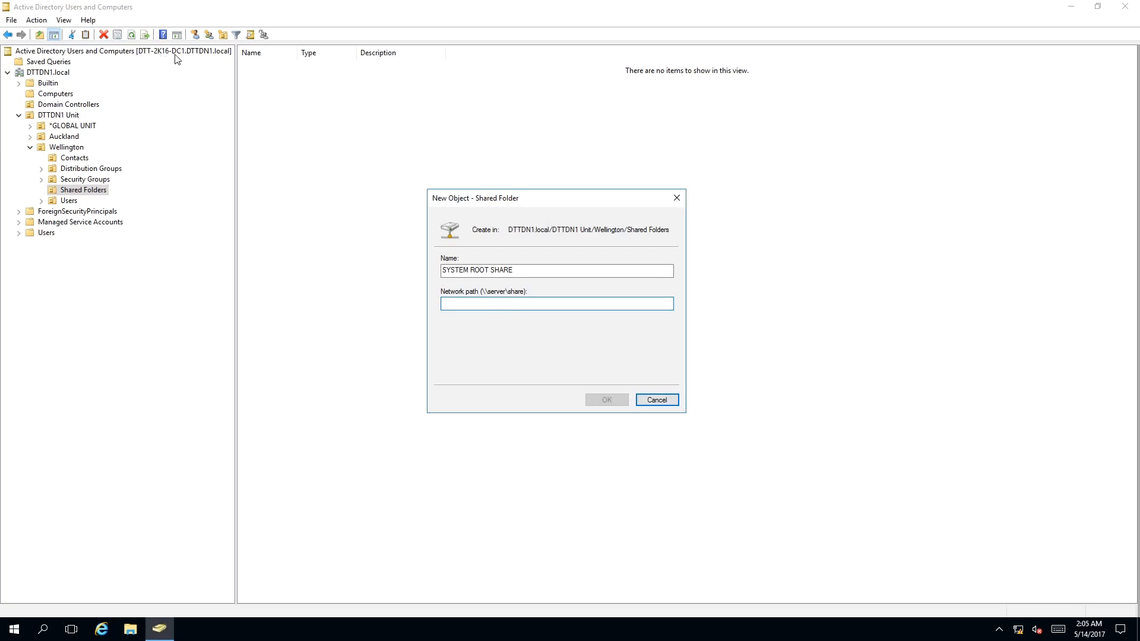
pyautogui.write('\\\\DTT-2K16-DC1\\C$')
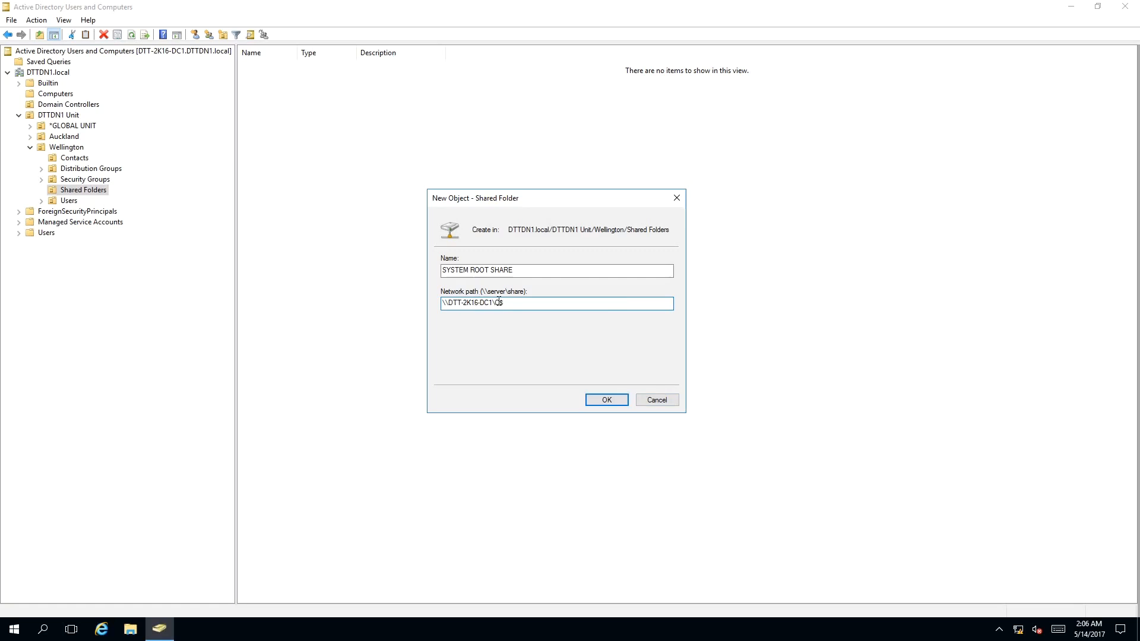
pyautogui.click(606, 399)
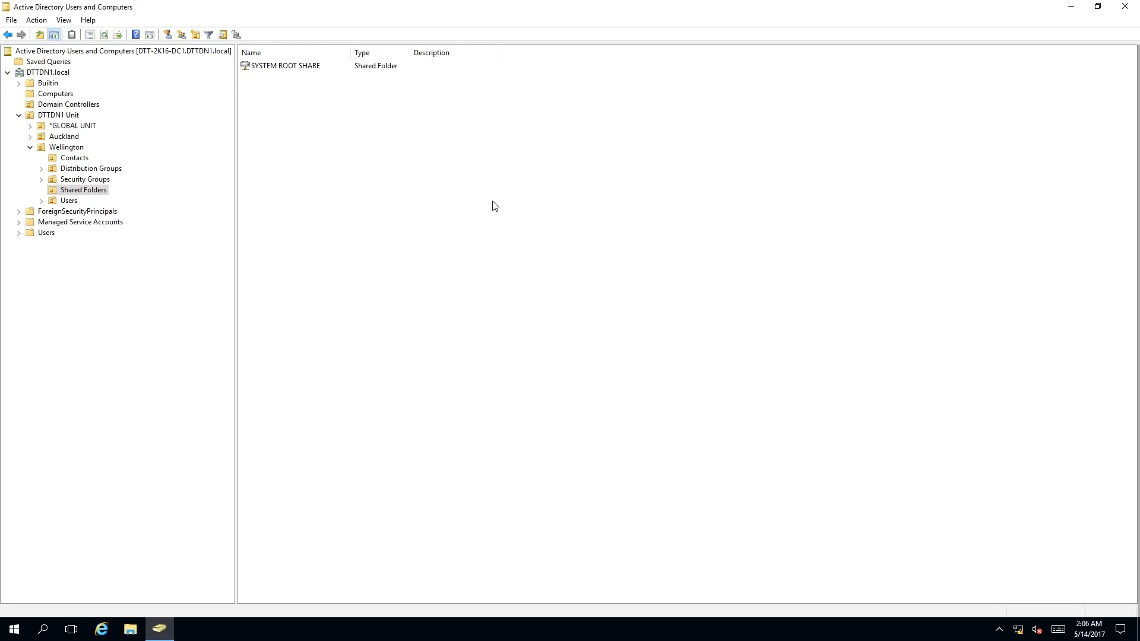
pyautogui.moveTo(624, 169)
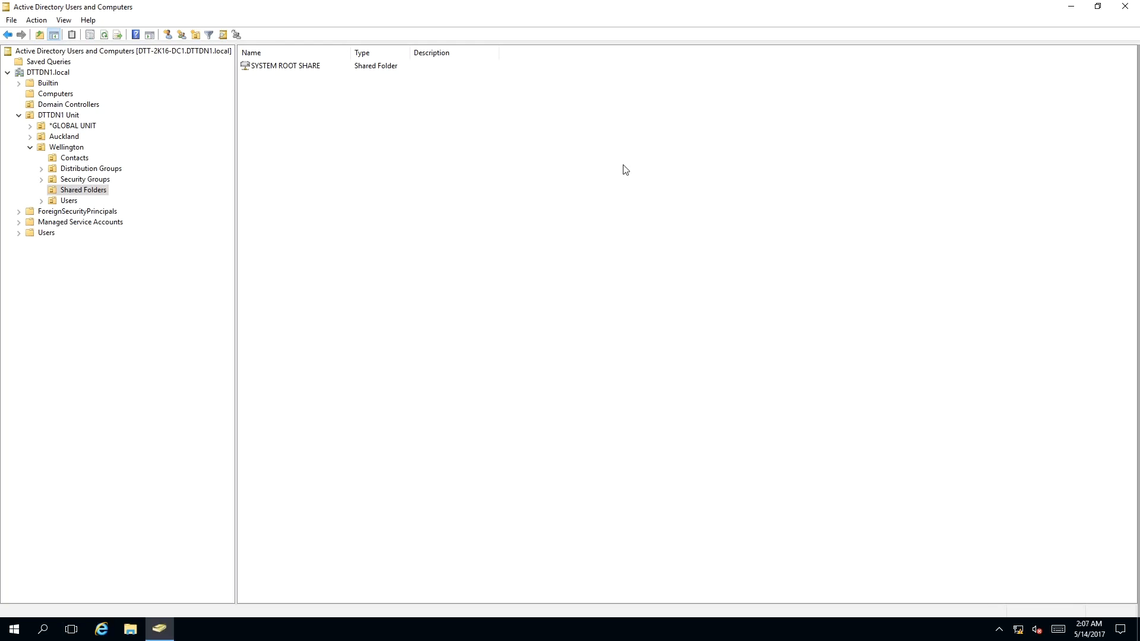